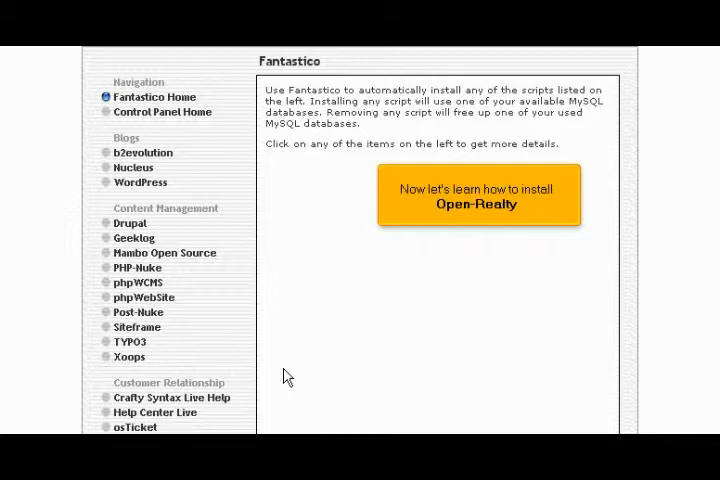
Scroll the Fantastico script list down to the Others group containing Open-Realty
scroll(down, 3)
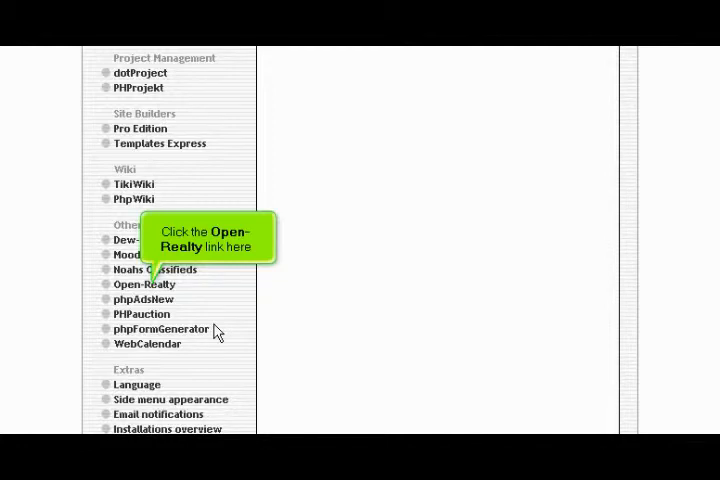
Open the Open-Realty overview page from the Others sidebar group
click(143, 284)
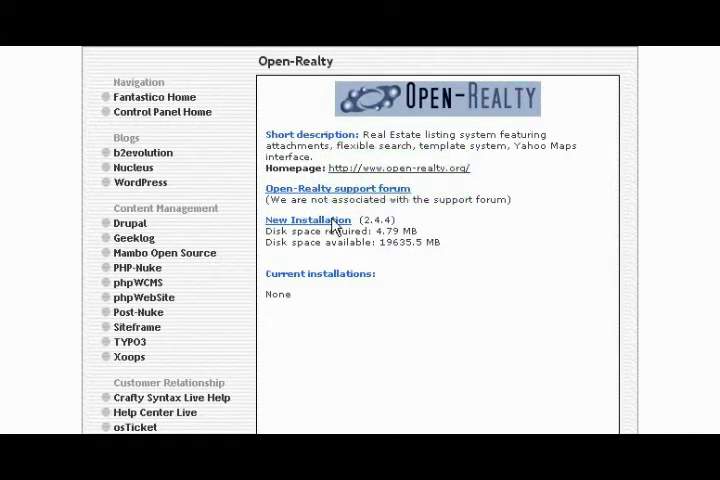
Start a new Open-Realty install into directory 'realty' with admin username 'admin' and a password
click(307, 220)
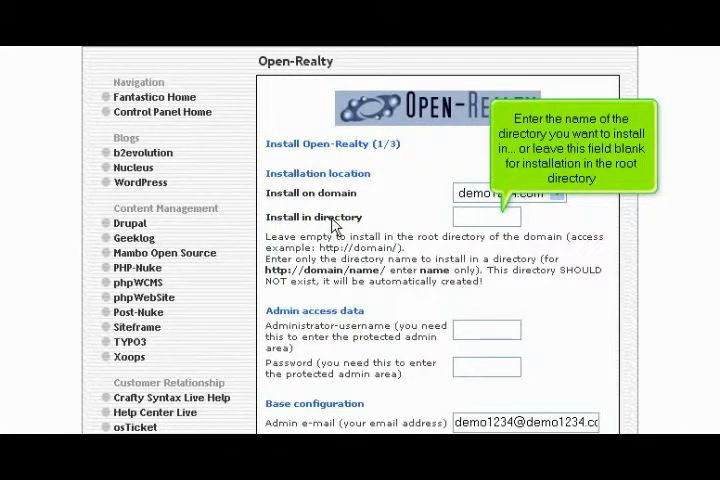
mouse_move(340, 228)
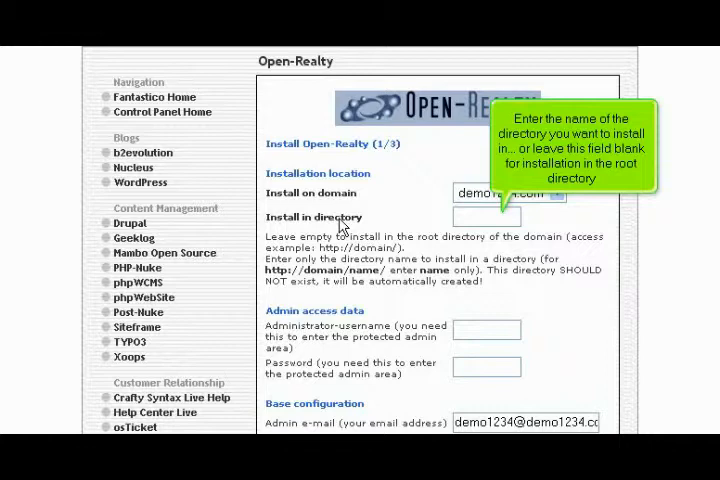
mouse_move(480, 224)
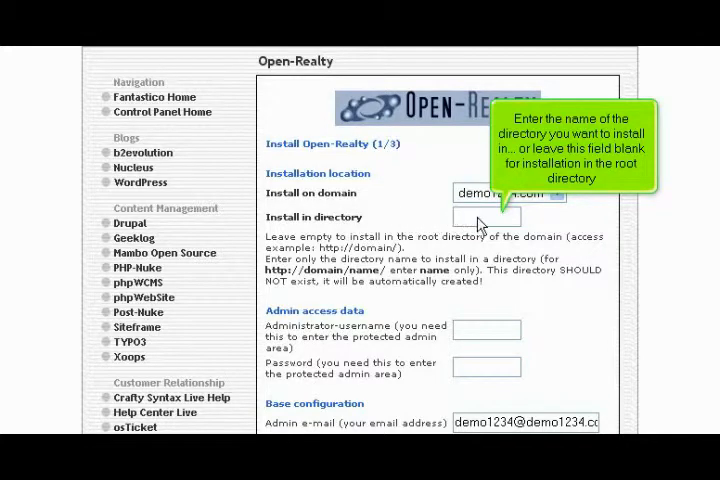
text(realty)
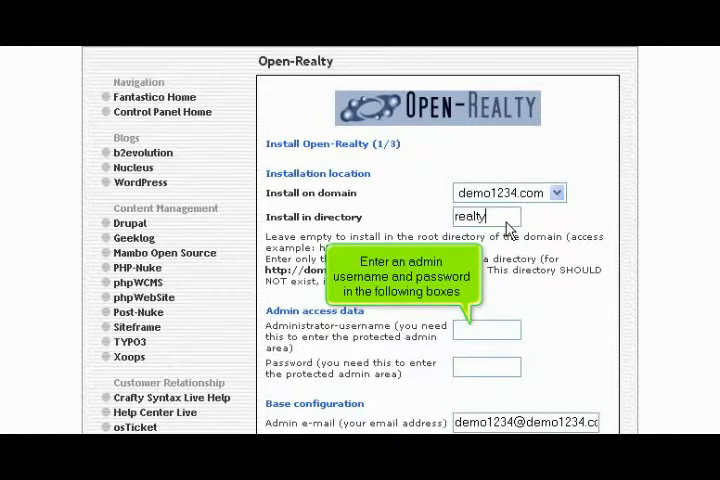
text(admin)
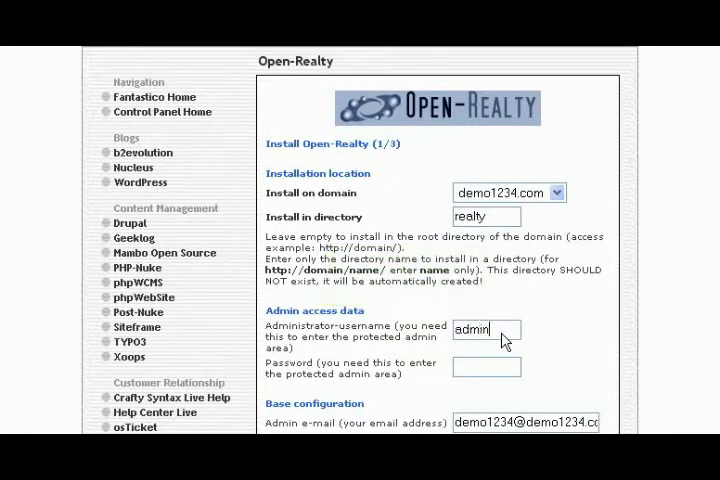
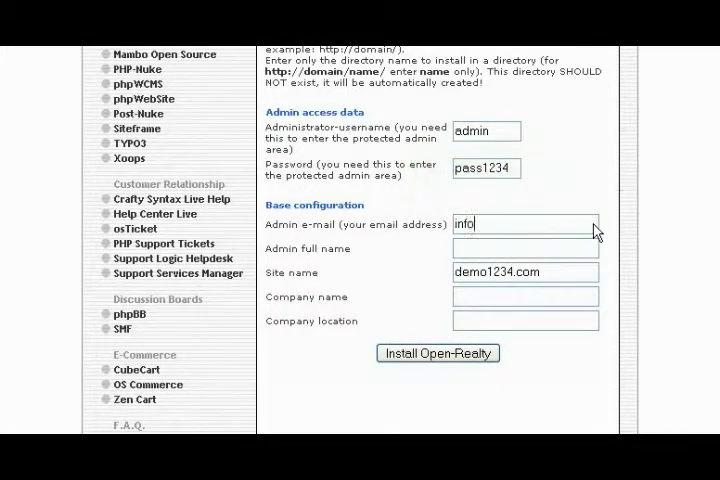
Enter a demo1234.com admin e-mail, 'Company Inc' and a New York location, then submit the install
text(@demo1234.com)
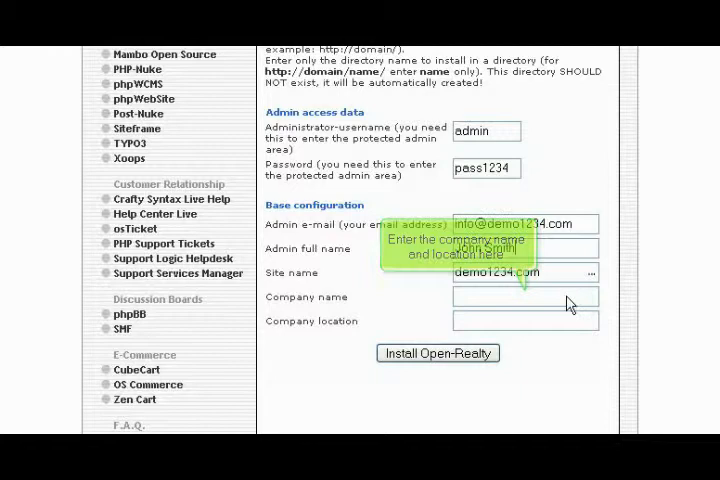
text(Company Inc)
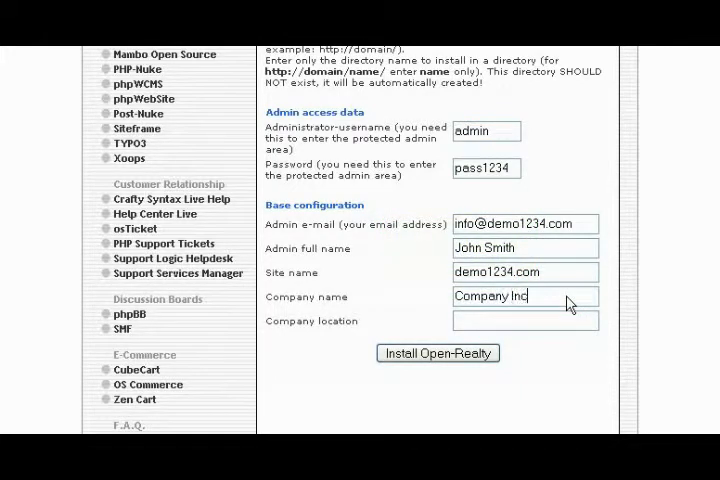
text(New York, NY)
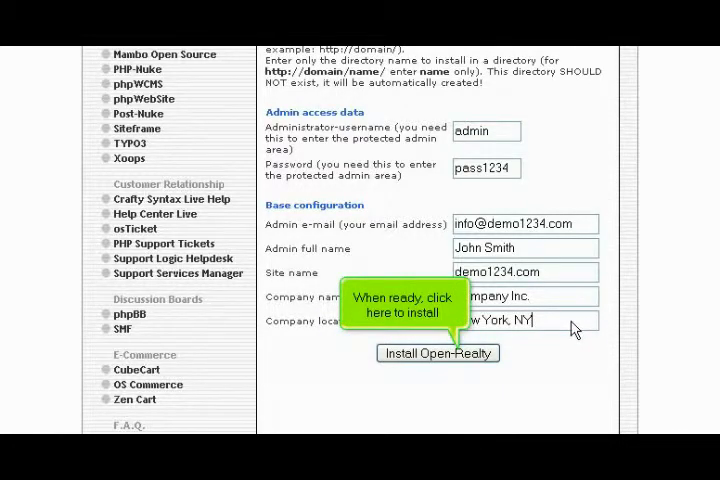
click(437, 353)
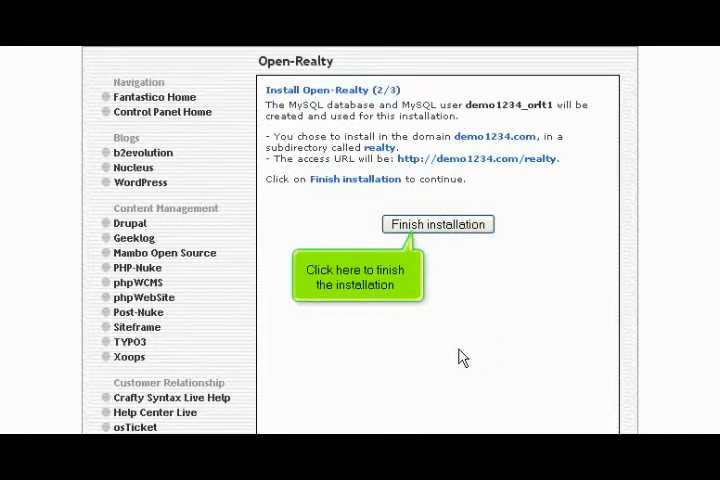
mouse_move(446, 230)
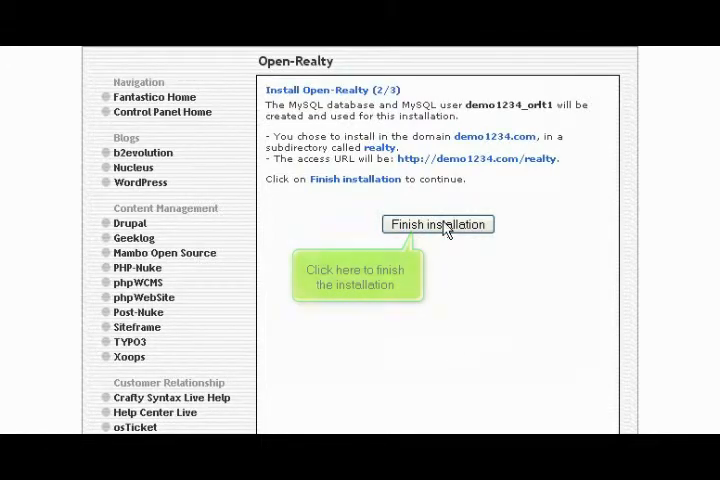
Finish the Open-Realty installation from the step 2 confirmation page
click(438, 224)
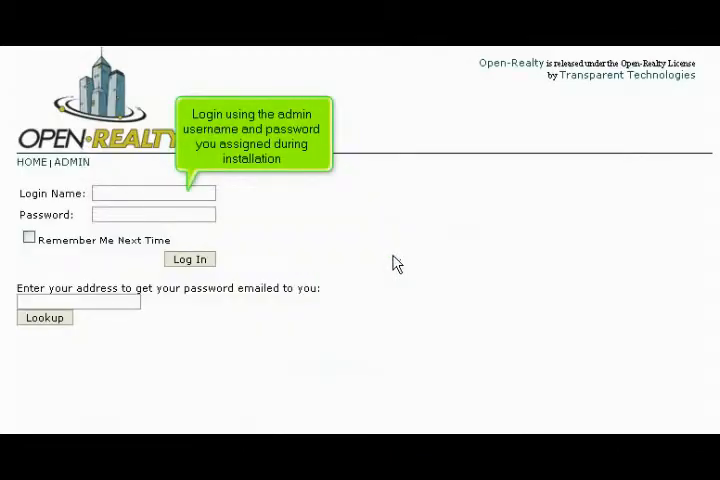
mouse_move(389, 261)
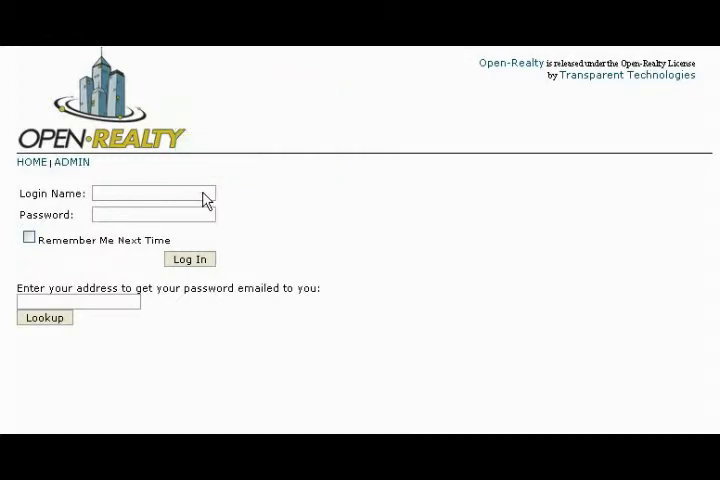
Log in to Open-Realty as 'admin' and return to the Fantastico Open-Realty overview
text(admin)
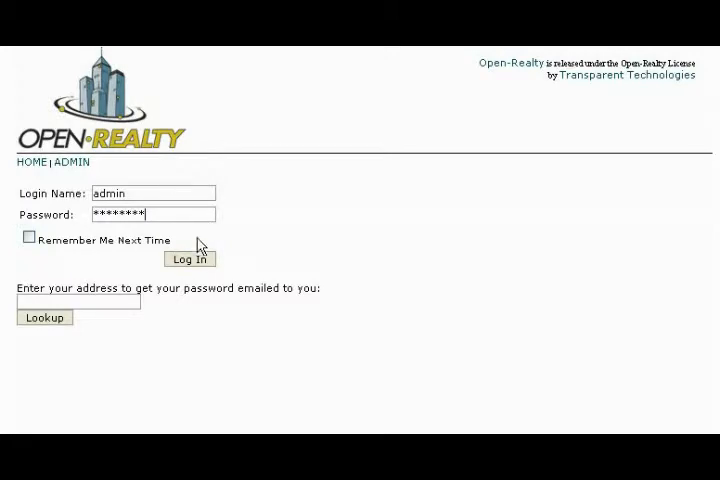
click(189, 259)
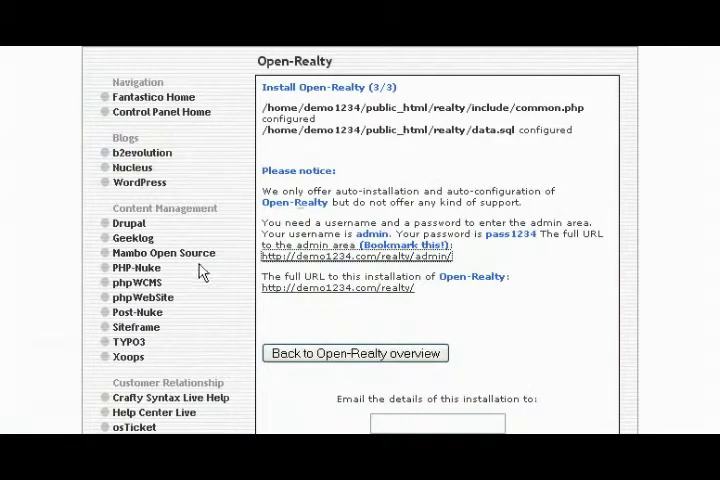
click(355, 353)
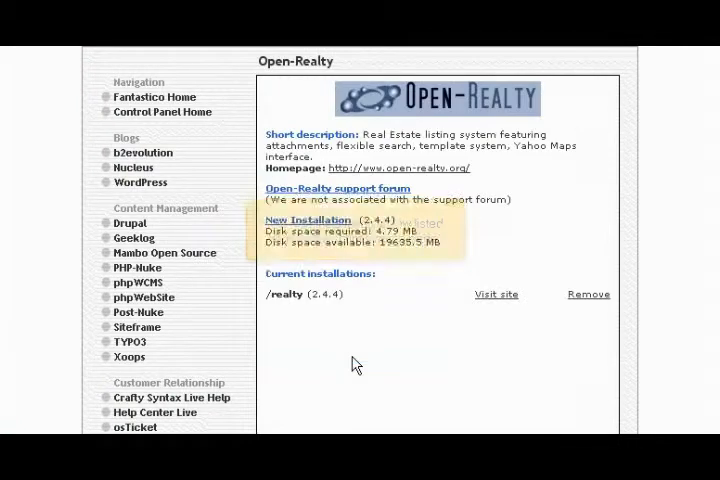